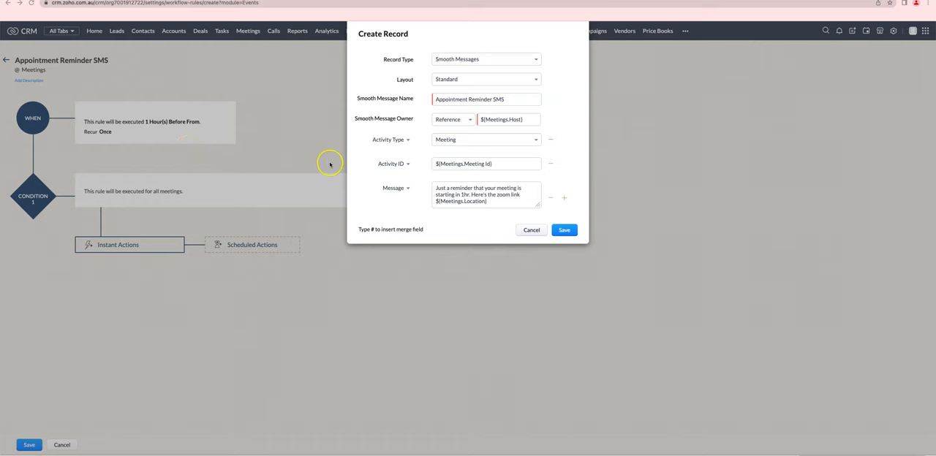
{"action": "mouse_move", "coordinate": [332, 162]}
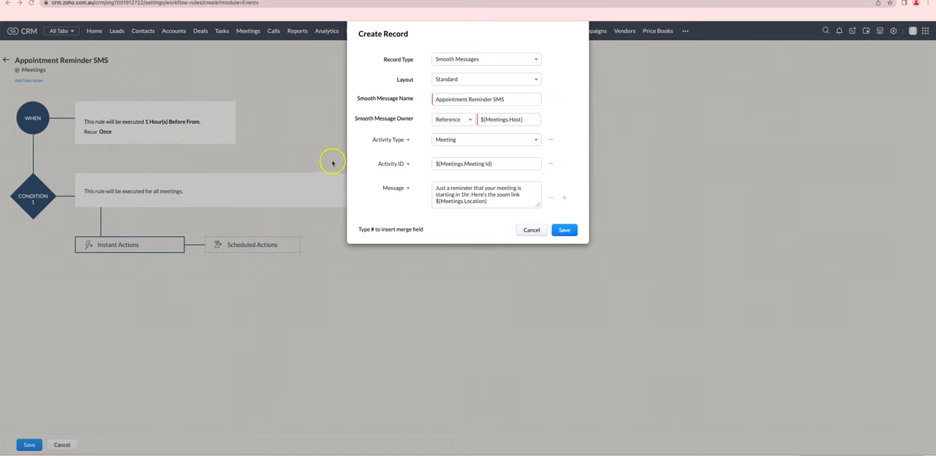
{"action": "mouse_move", "coordinate": [310, 158]}
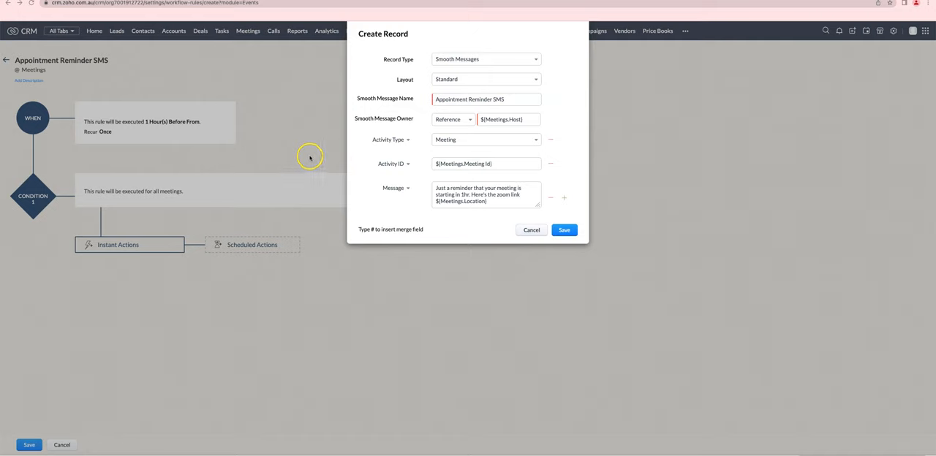
{"action": "mouse_move", "coordinate": [173, 210]}
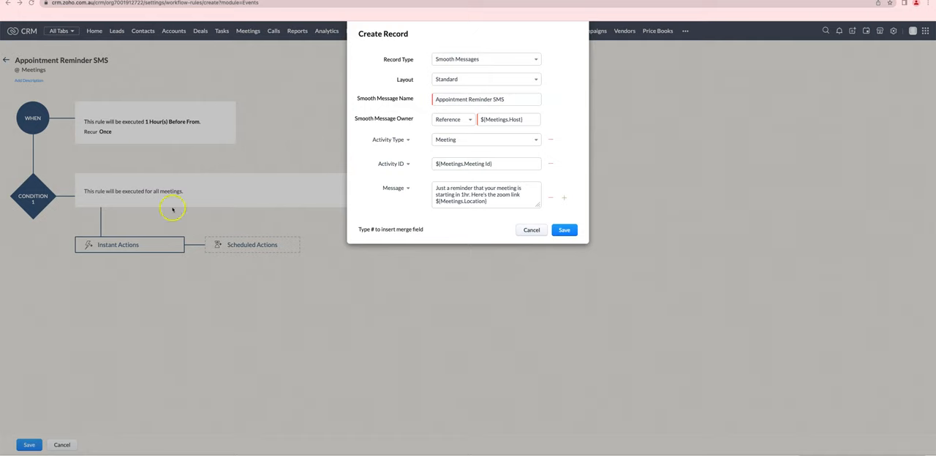
{"action": "mouse_move", "coordinate": [428, 45]}
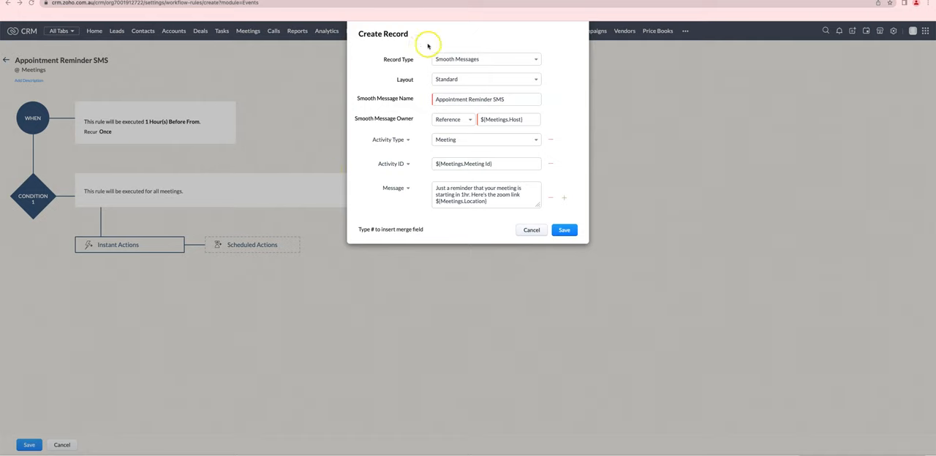
{"action": "mouse_move", "coordinate": [402, 110]}
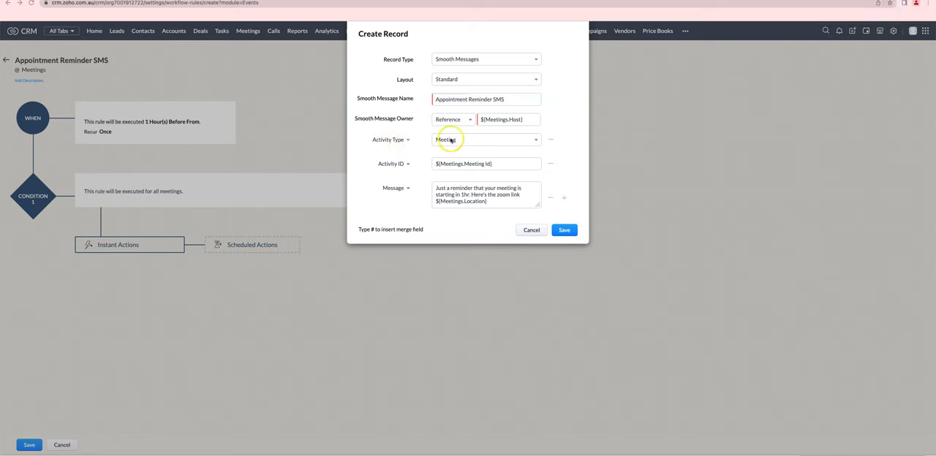
Set the meeting reminder's activity type and insert the Meeting Id merge field as Activity ID.
{"action": "left_click", "coordinate": [485, 140]}
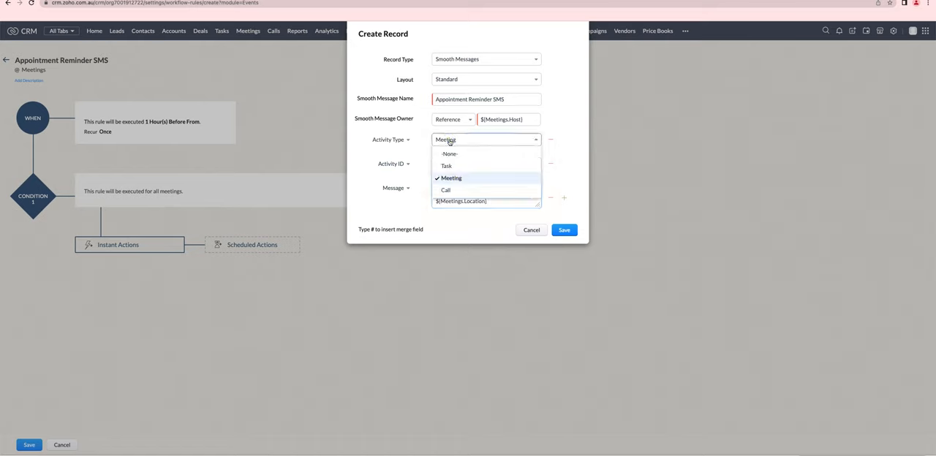
{"action": "mouse_move", "coordinate": [399, 168]}
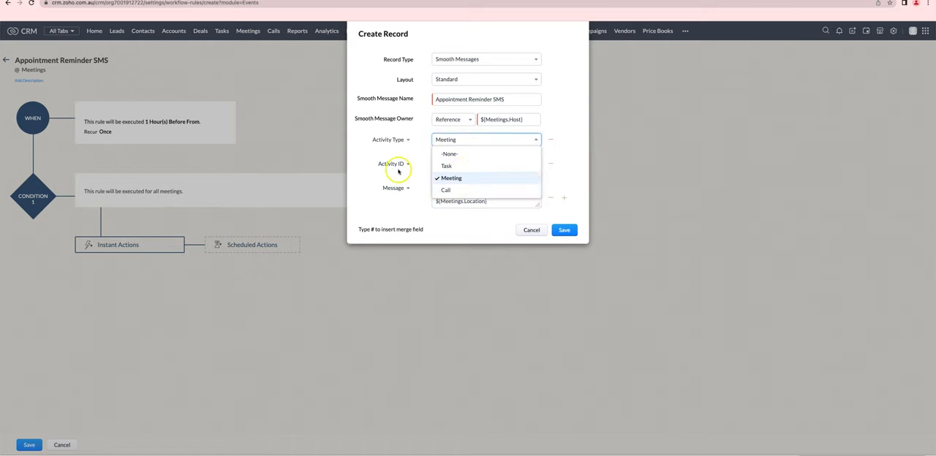
{"action": "left_click", "coordinate": [384, 164]}
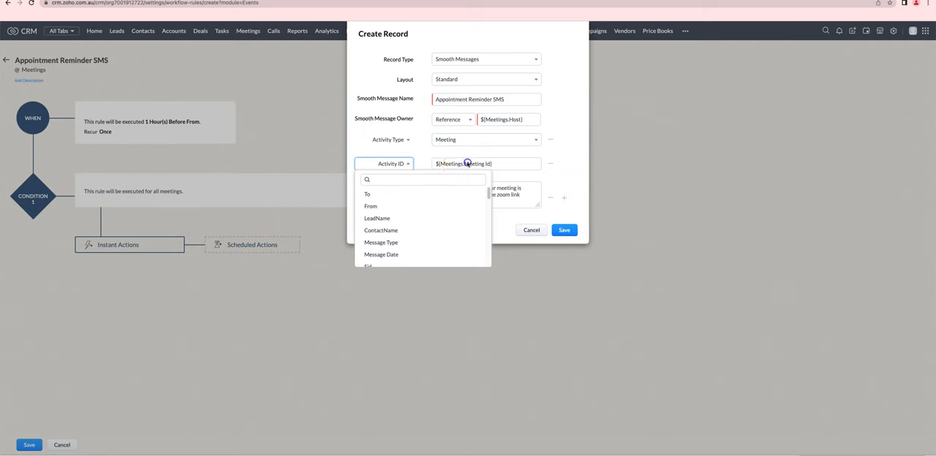
{"action": "left_click", "coordinate": [484, 163]}
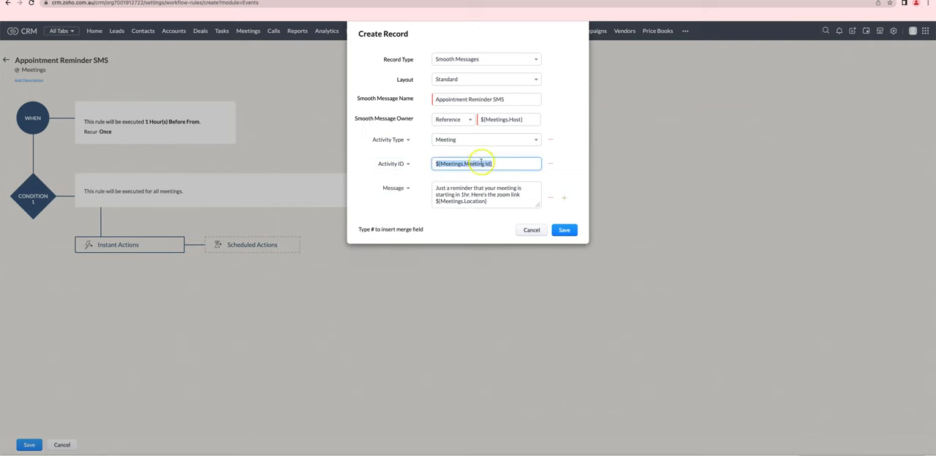
{"action": "type", "text": "#"}
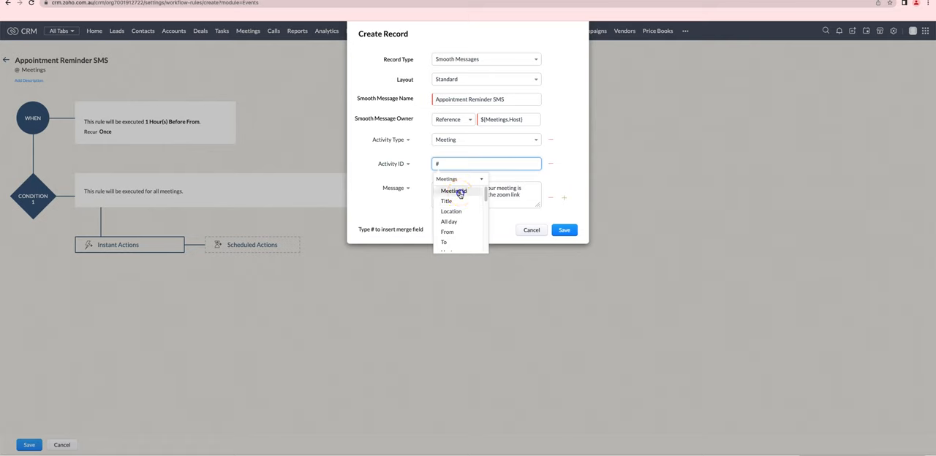
{"action": "left_click", "coordinate": [454, 191]}
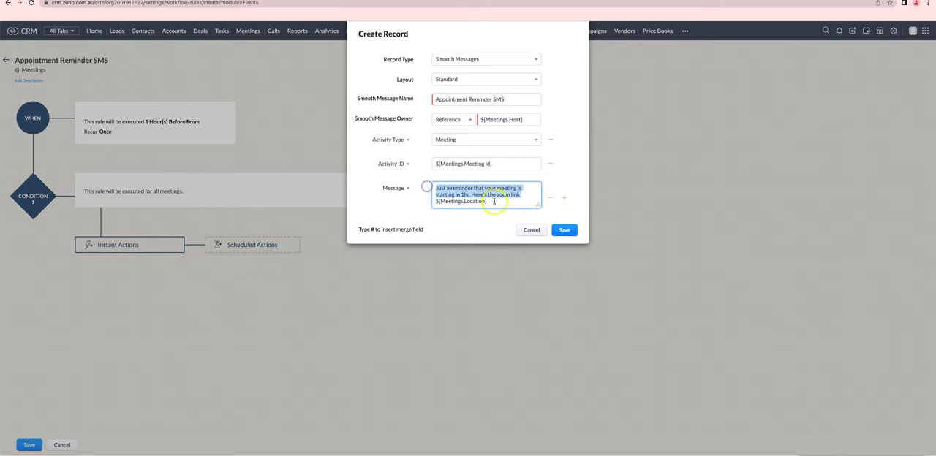
Finish the reminder message and save the meeting reminder Create Record action.
{"action": "left_click", "coordinate": [486, 198]}
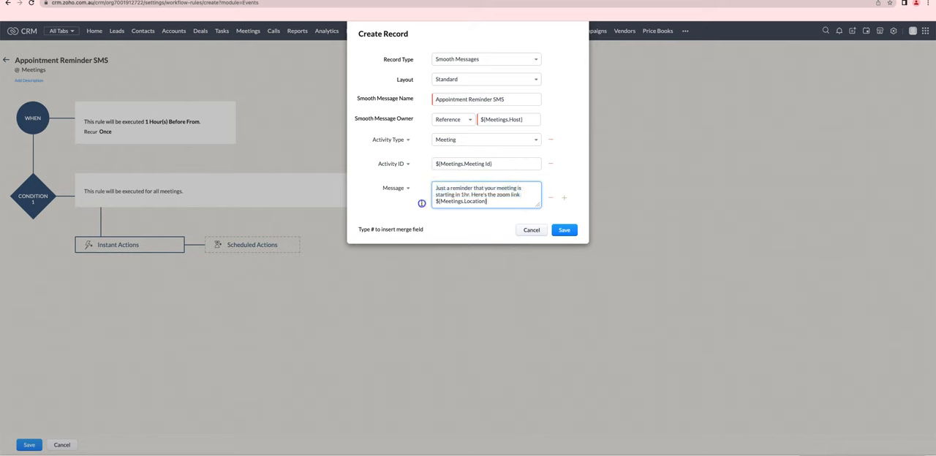
{"action": "double_click", "coordinate": [459, 201]}
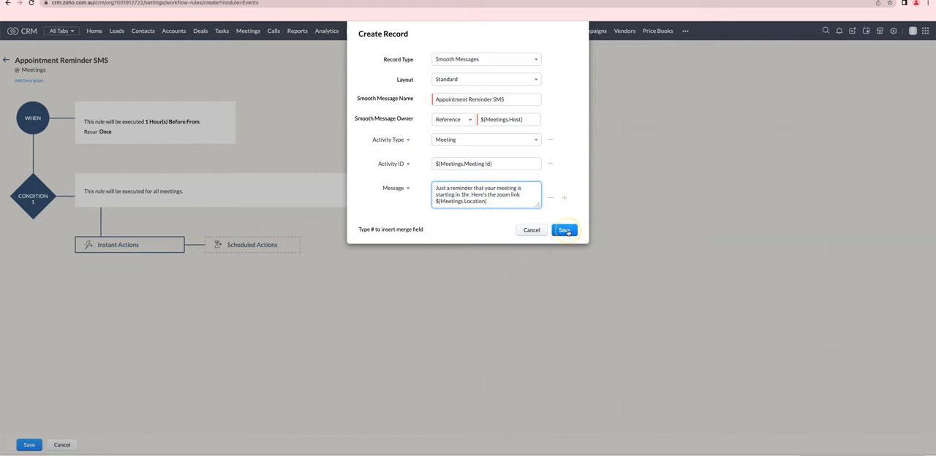
{"action": "left_click", "coordinate": [564, 229]}
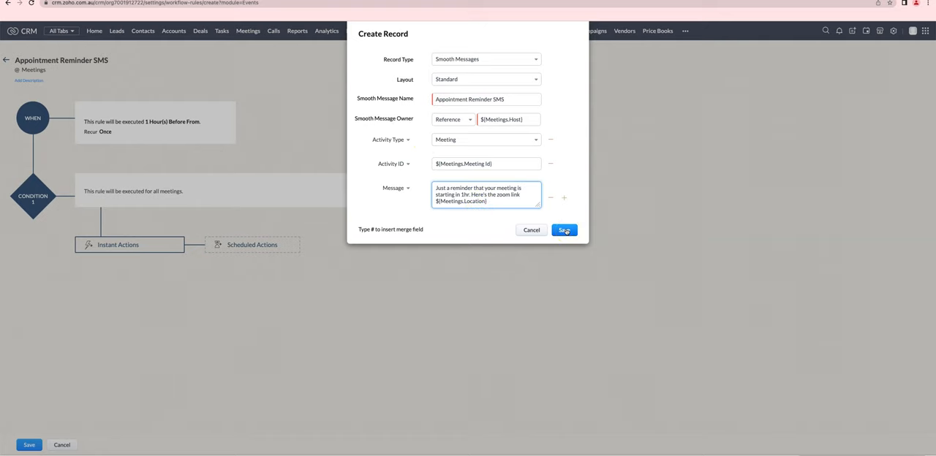
{"action": "left_click", "coordinate": [564, 230]}
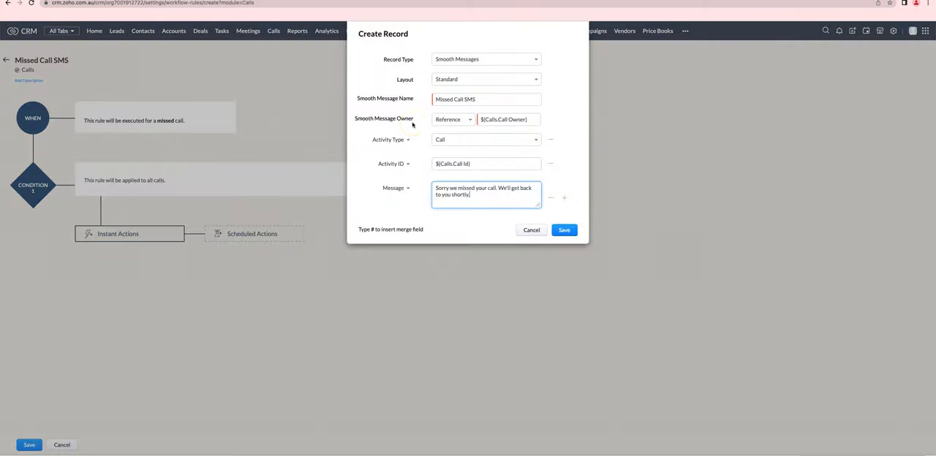
{"action": "mouse_move", "coordinate": [200, 138]}
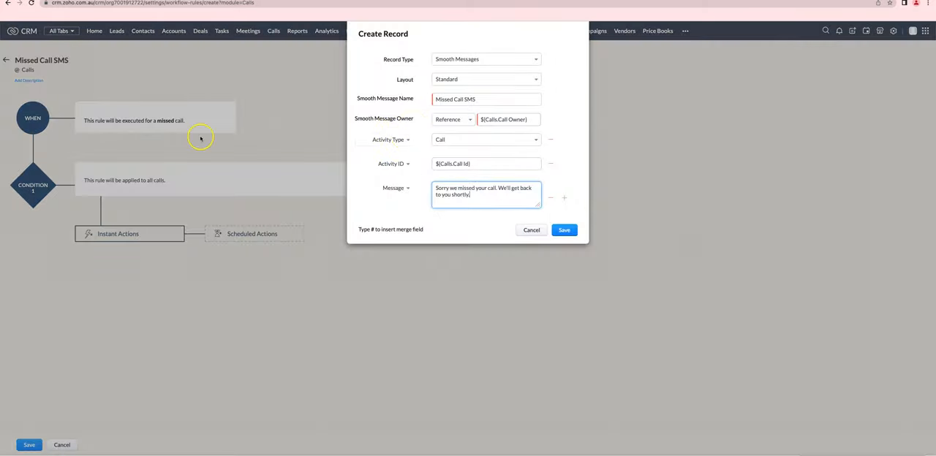
{"action": "mouse_move", "coordinate": [186, 127]}
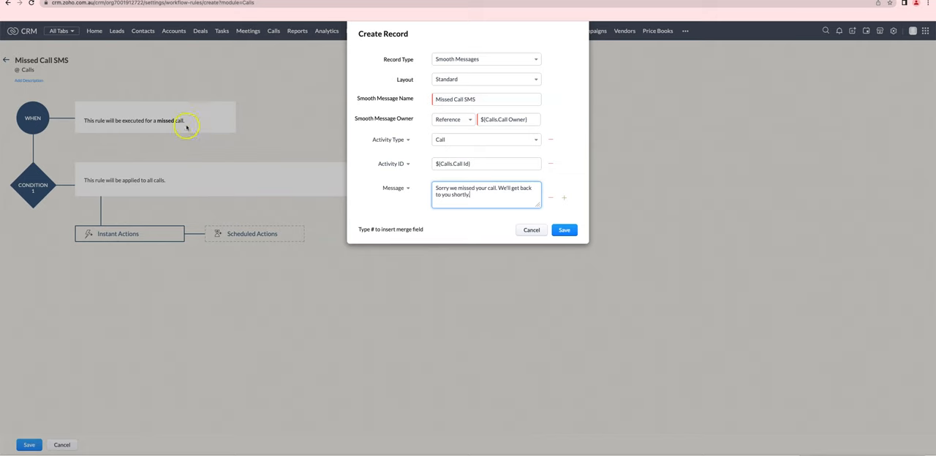
{"action": "mouse_move", "coordinate": [460, 129]}
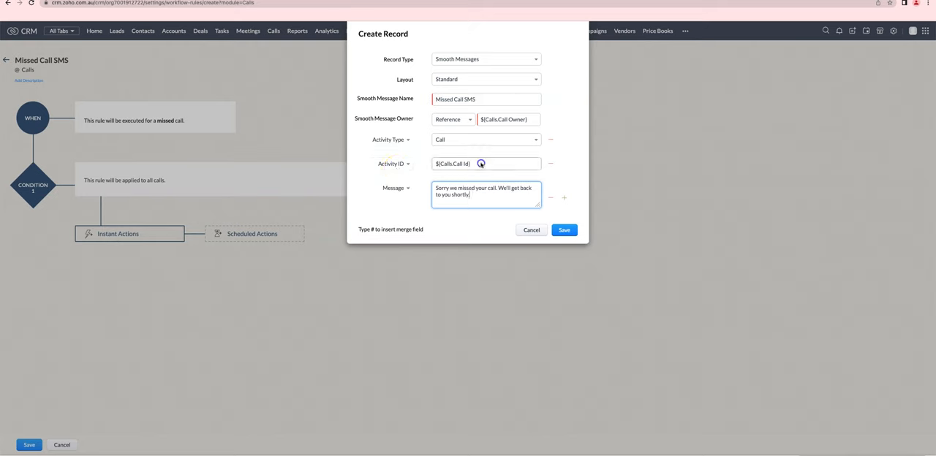
Append the Calls Subject merge field after "We'll get back to you shortly.".
{"action": "left_click", "coordinate": [481, 163]}
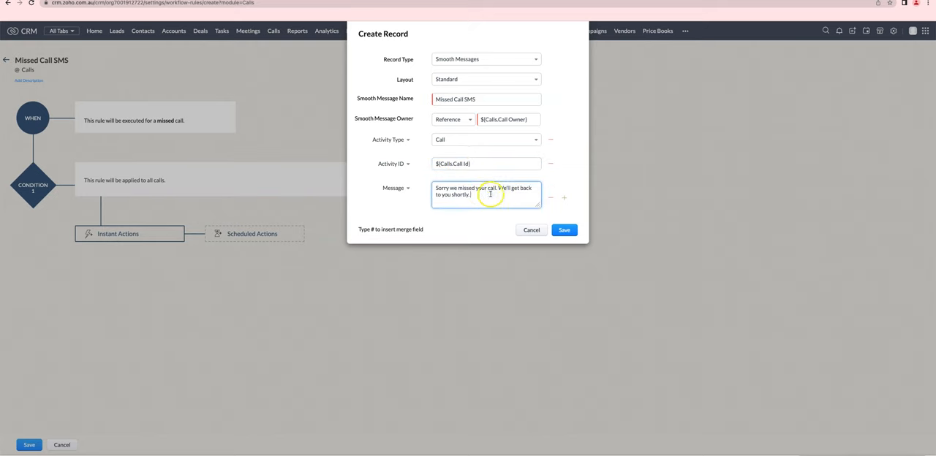
{"action": "type", "text": "#"}
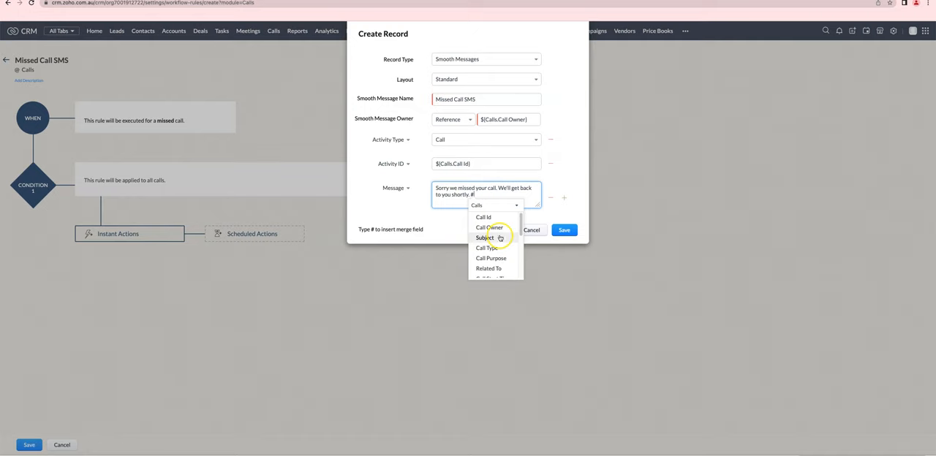
{"action": "left_click", "coordinate": [486, 238]}
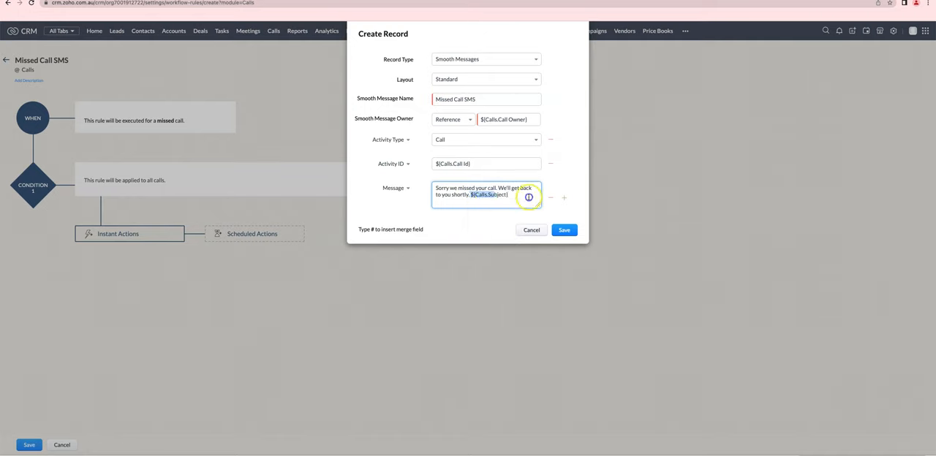